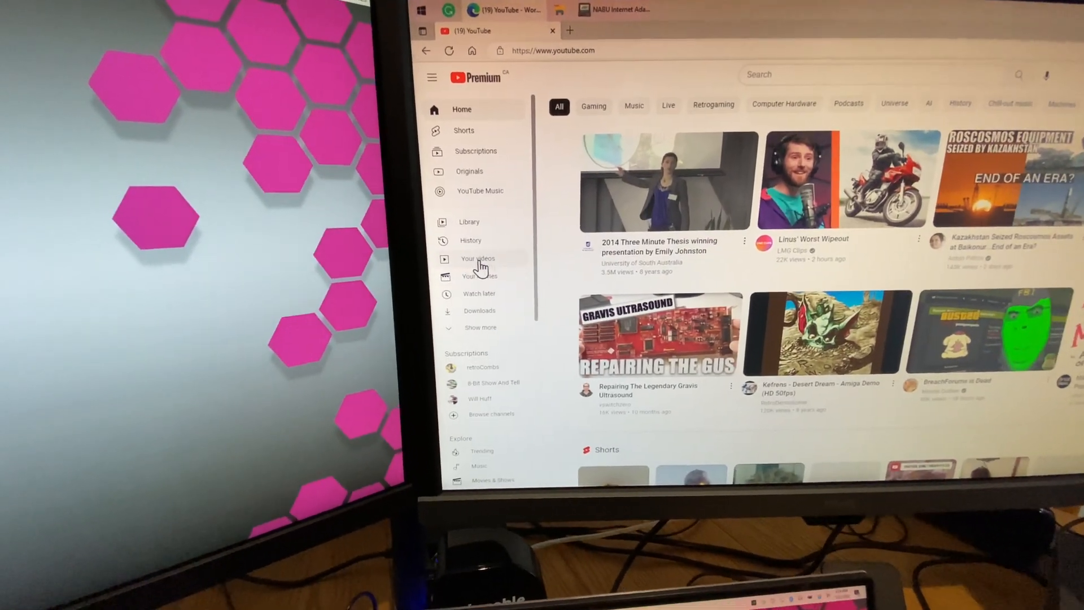
# Step: Open Studio's Channel content from Your videos and switch to the Posts tab showing the NABU poll
pyautogui.click(477, 259)
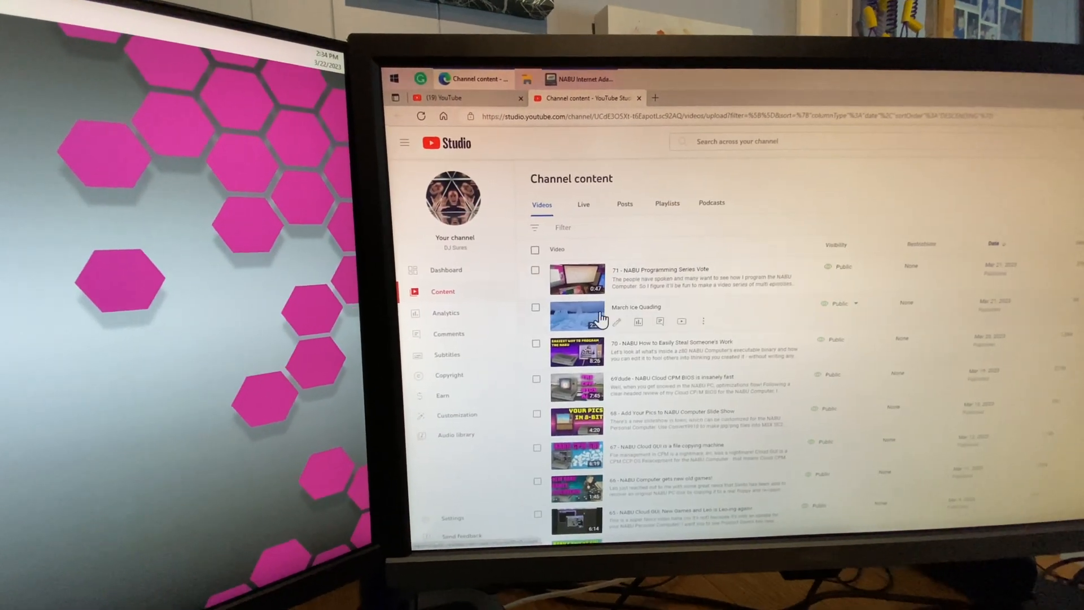
pyautogui.click(625, 203)
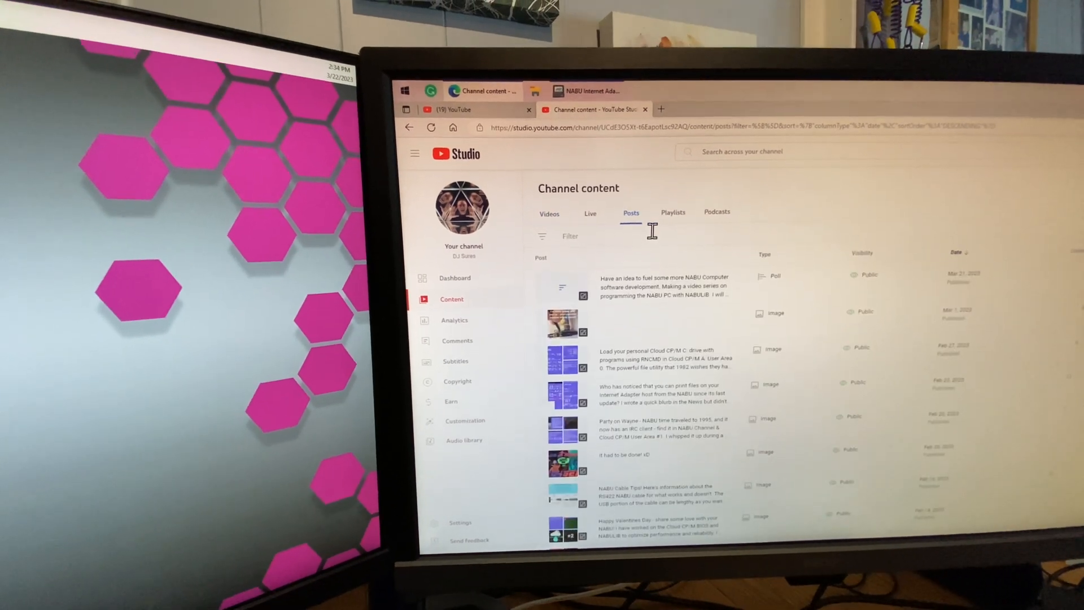